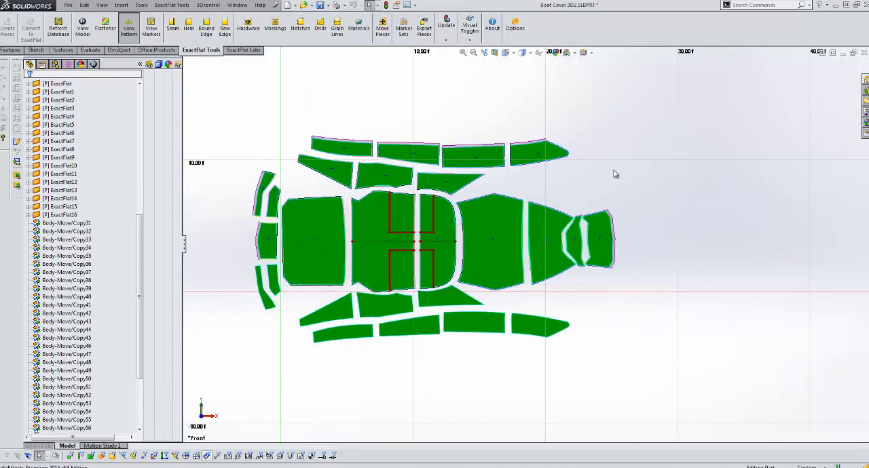
# Make a drawing from the boat cover part using the Drawing template
pyautogui.click(68, 4)
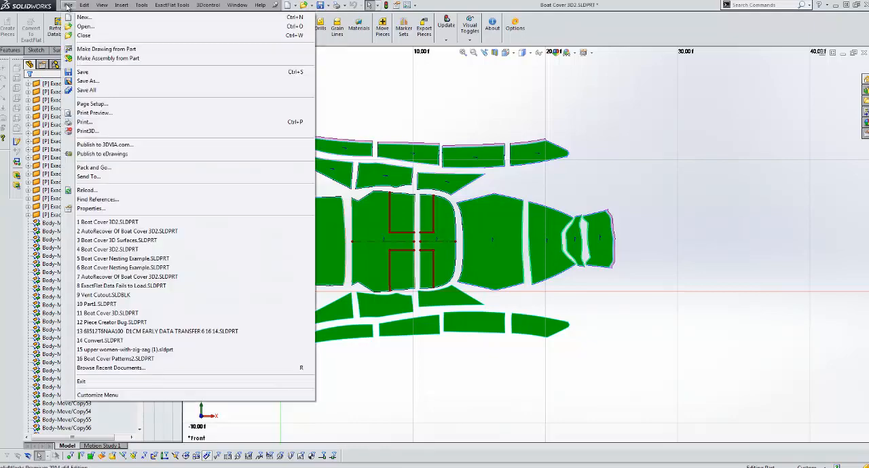
pyautogui.click(84, 16)
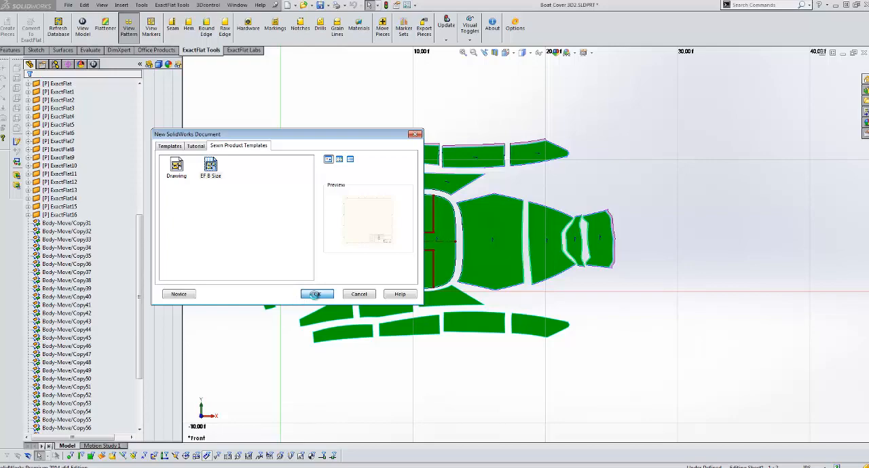
pyautogui.click(315, 293)
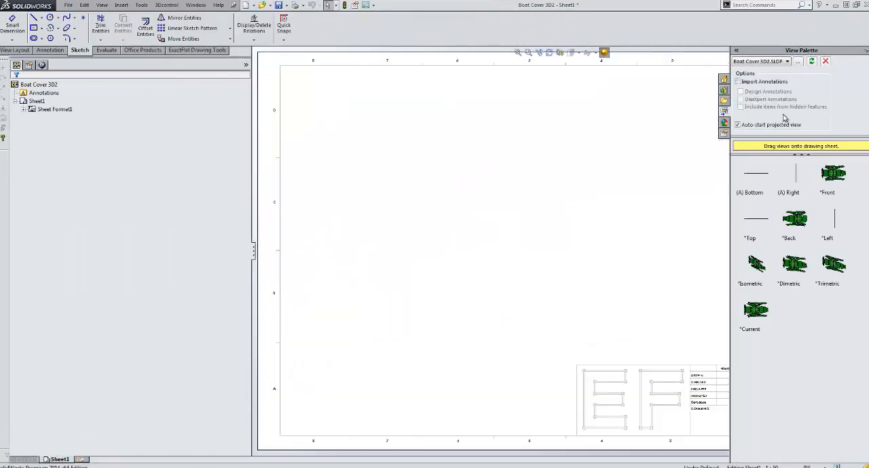
# Place the flat-pieces view from the View Palette and accept the sheet properties
pyautogui.moveTo(755, 310); pyautogui.dragTo(486, 210)
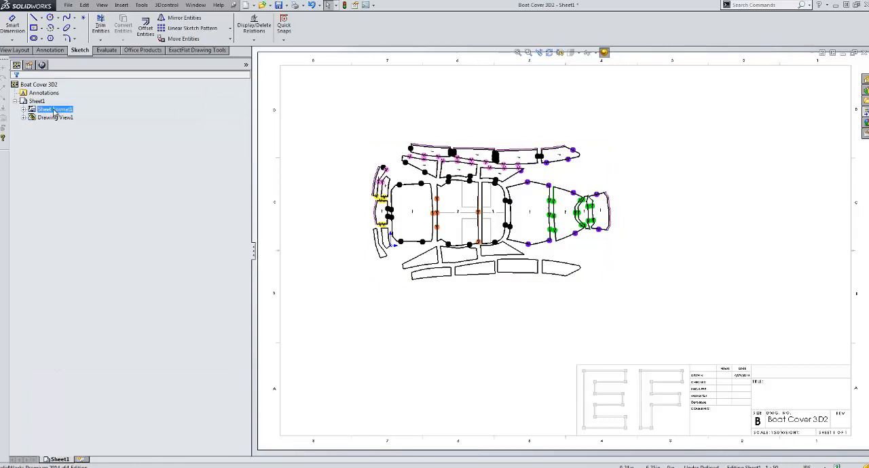
pyautogui.doubleClick(54, 109)
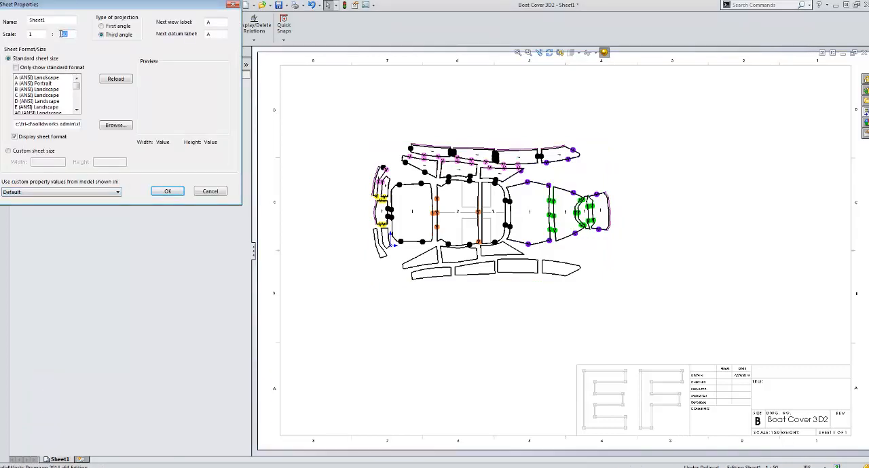
pyautogui.click(167, 190)
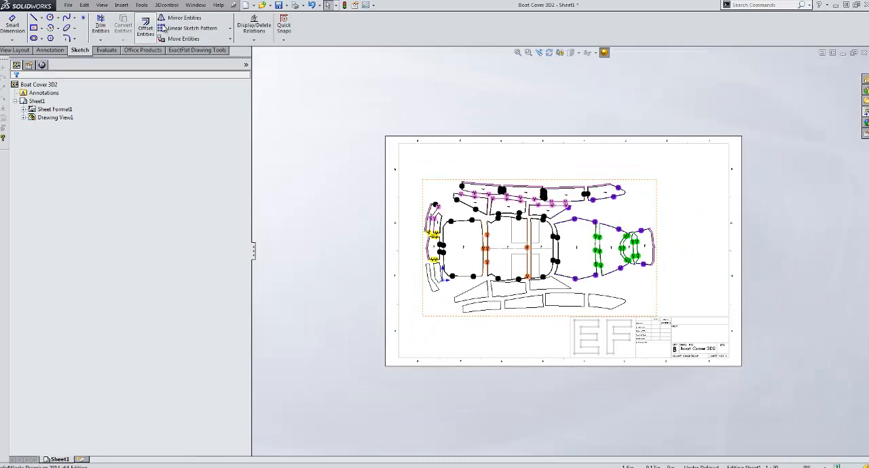
# Insert an ExactFlat piece table for the flat-pieces view at the sheet's top right
pyautogui.click(198, 49)
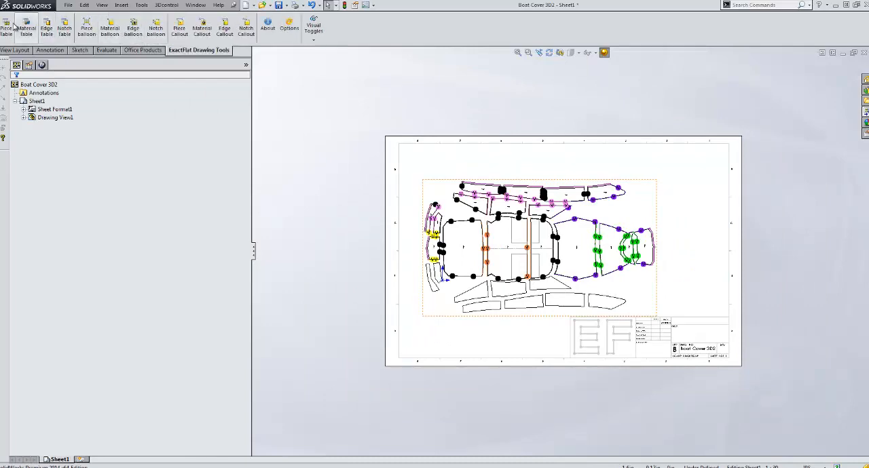
pyautogui.click(6, 28)
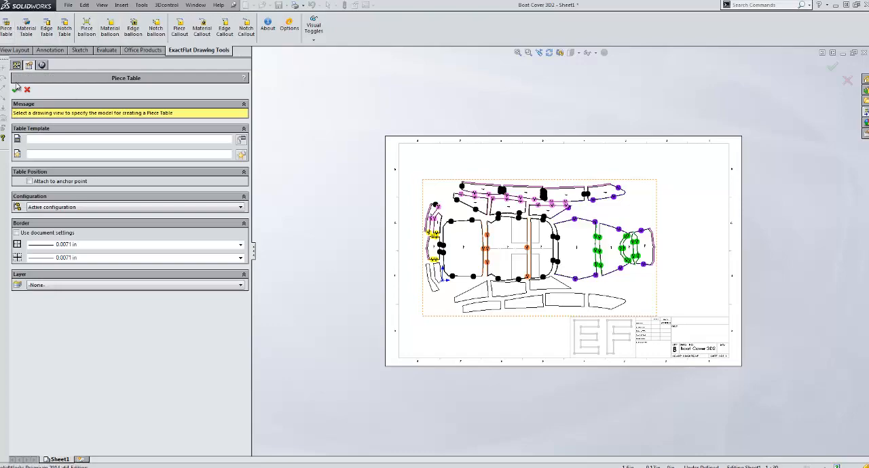
pyautogui.click(833, 67)
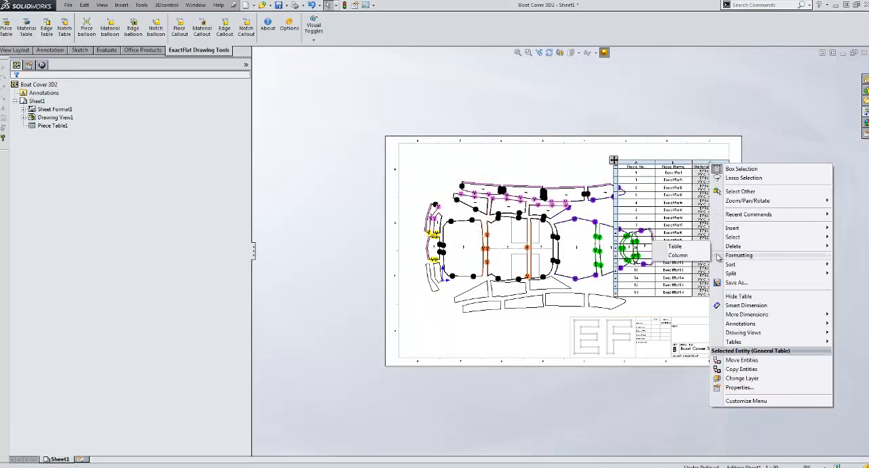
pyautogui.moveTo(677, 255)
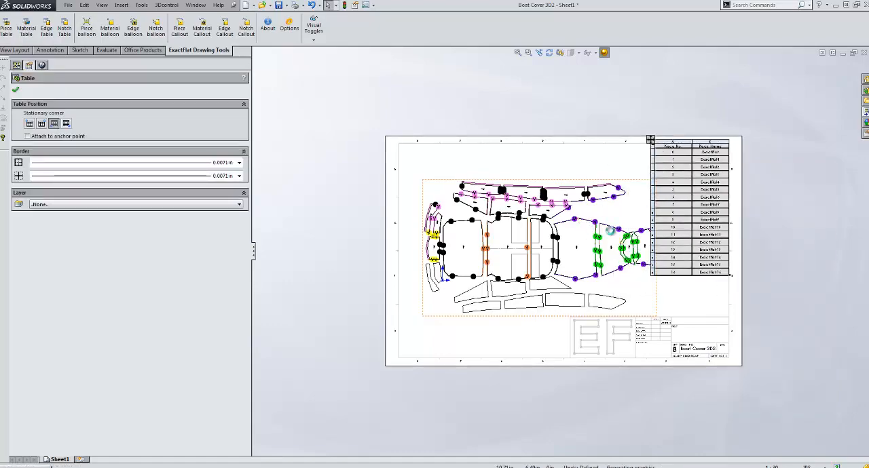
pyautogui.click(15, 90)
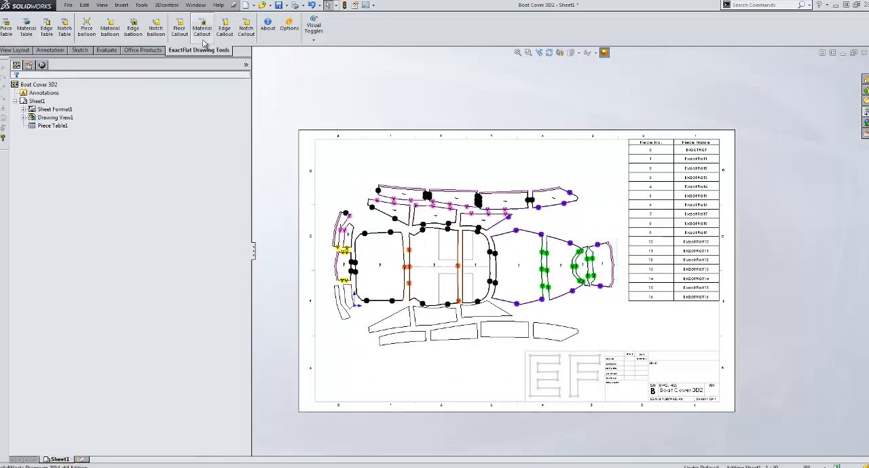
# Add ExactFlat piece balloons numbering each flat piece in the view
pyautogui.click(87, 26)
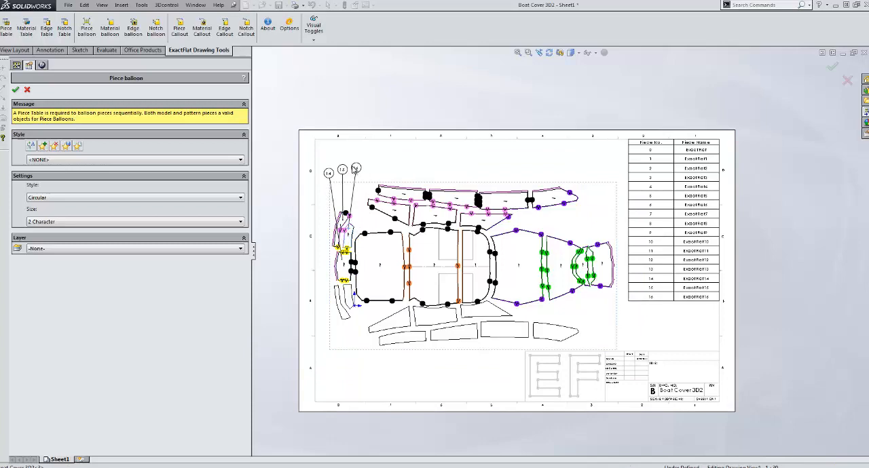
pyautogui.click(400, 197)
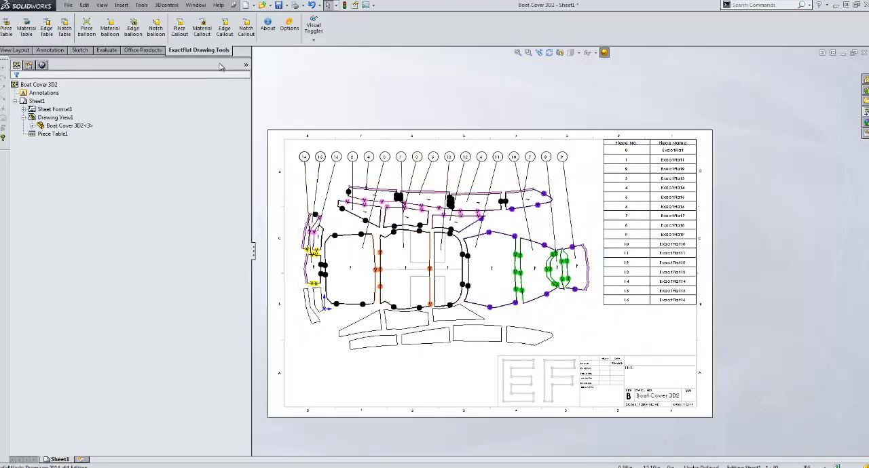
# Add ExactFlat piece callouts naming each flat piece in the view
pyautogui.click(179, 27)
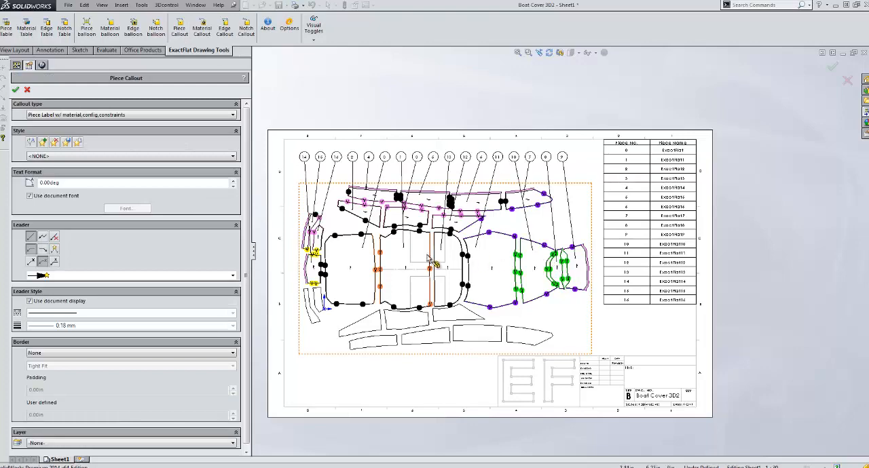
pyautogui.click(232, 115)
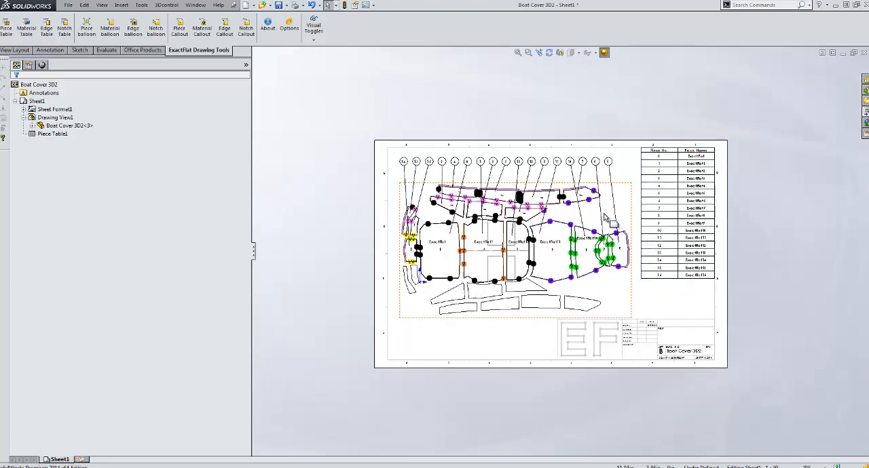
pyautogui.moveTo(623, 247)
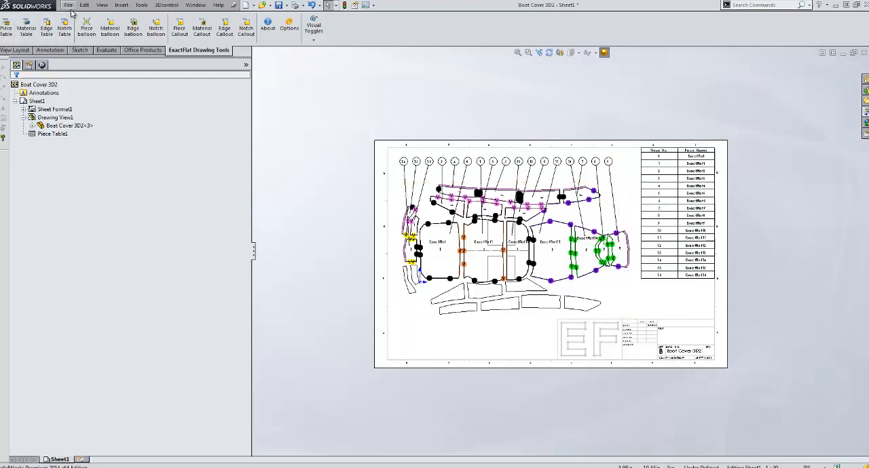
# Check a print preview of the sheet and return to the Print dialog
pyautogui.click(68, 4)
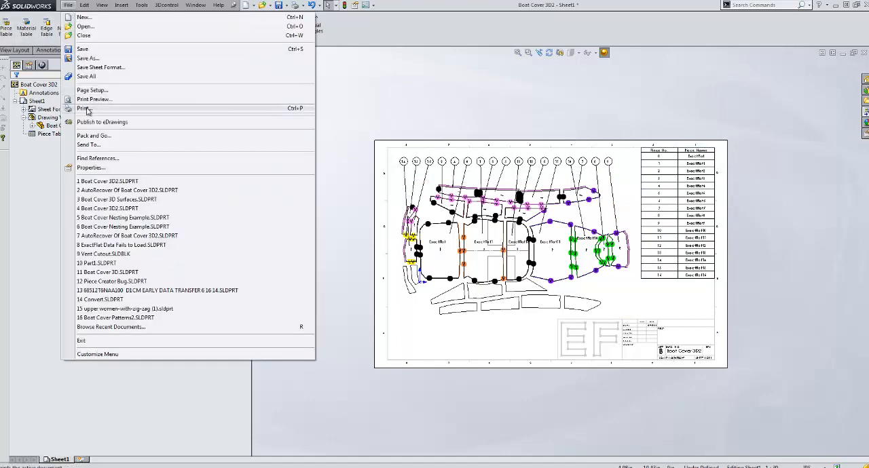
pyautogui.click(83, 109)
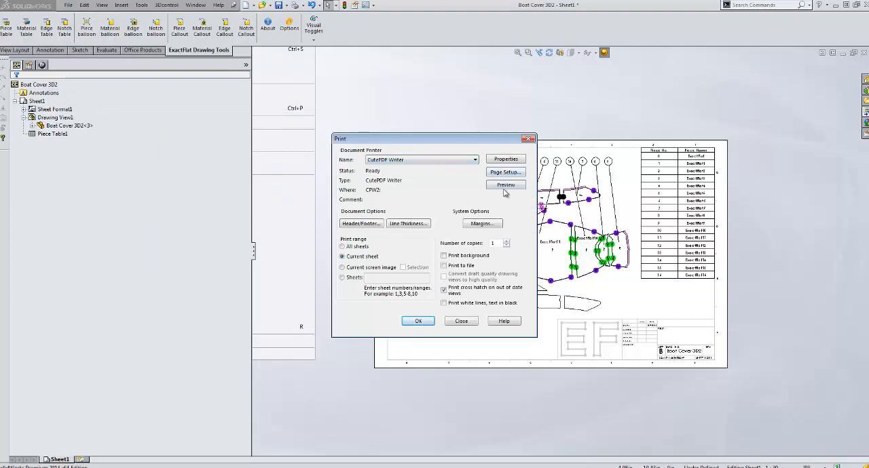
pyautogui.click(505, 185)
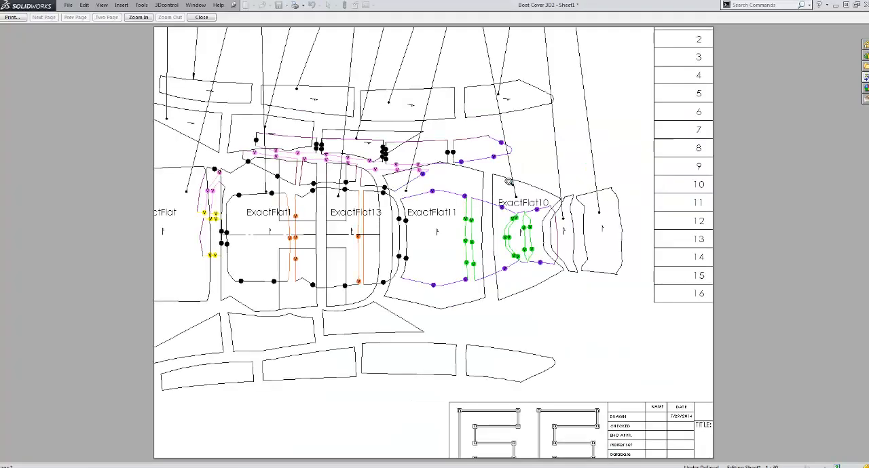
pyautogui.click(201, 16)
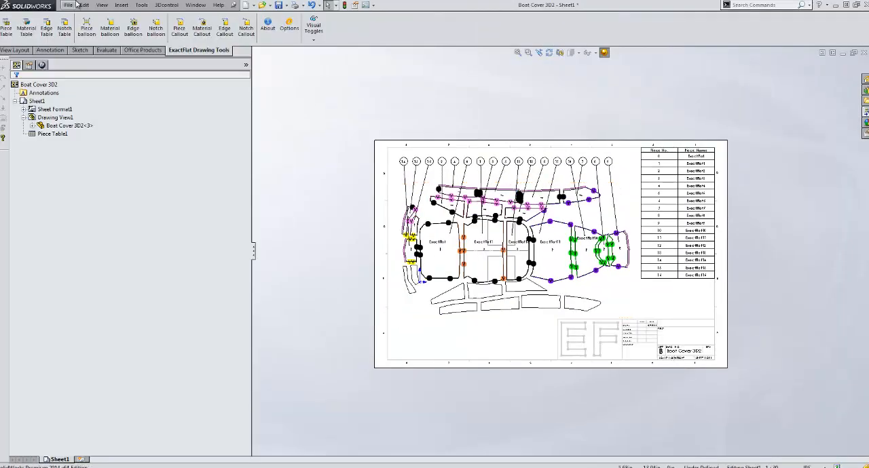
pyautogui.click(68, 4)
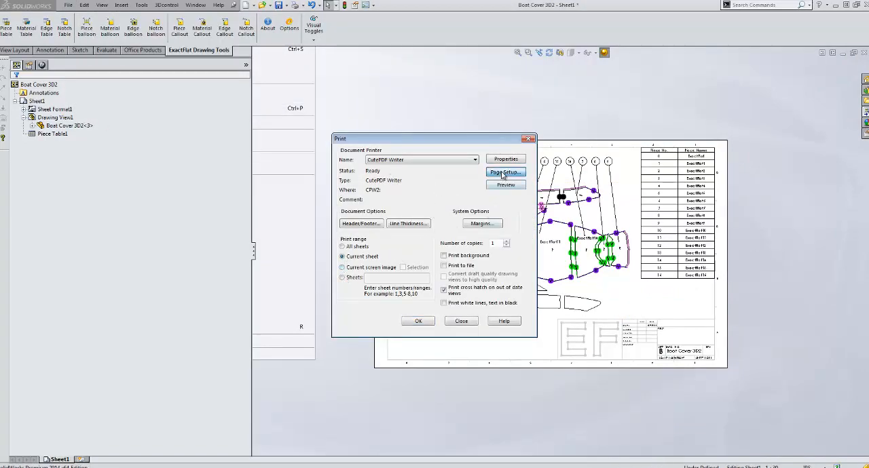
# Set Page Setup paper size to 11 x 17 and recheck the print preview
pyautogui.click(505, 172)
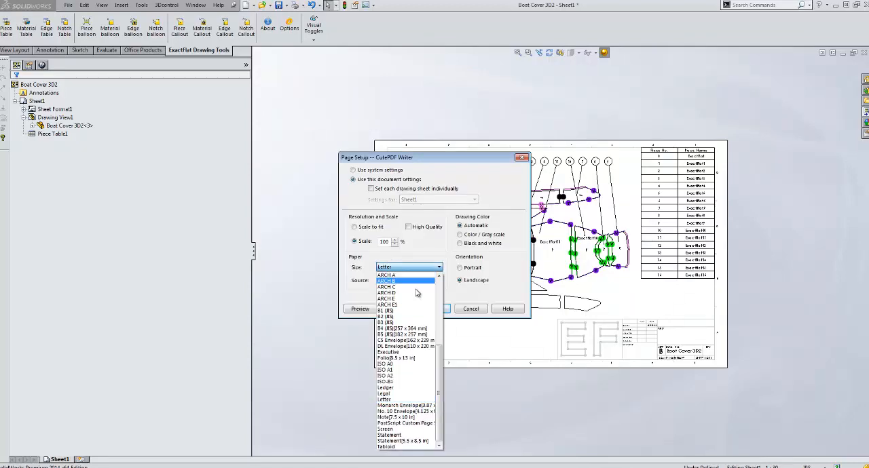
pyautogui.scroll(3)
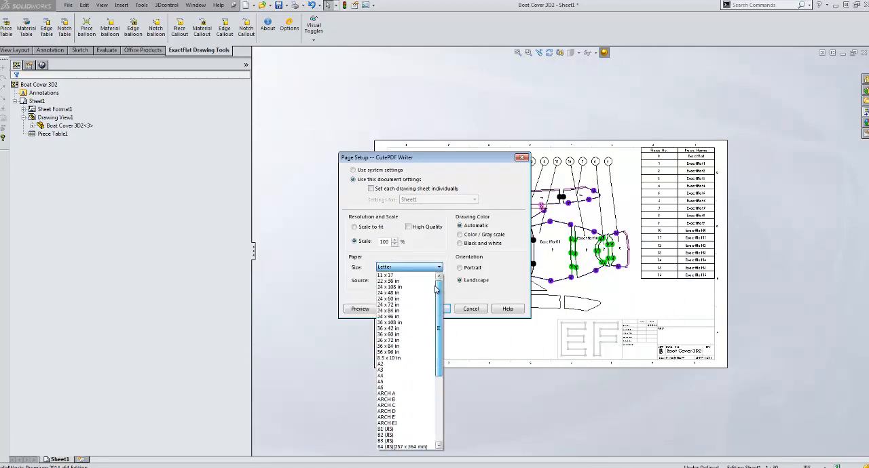
pyautogui.click(387, 276)
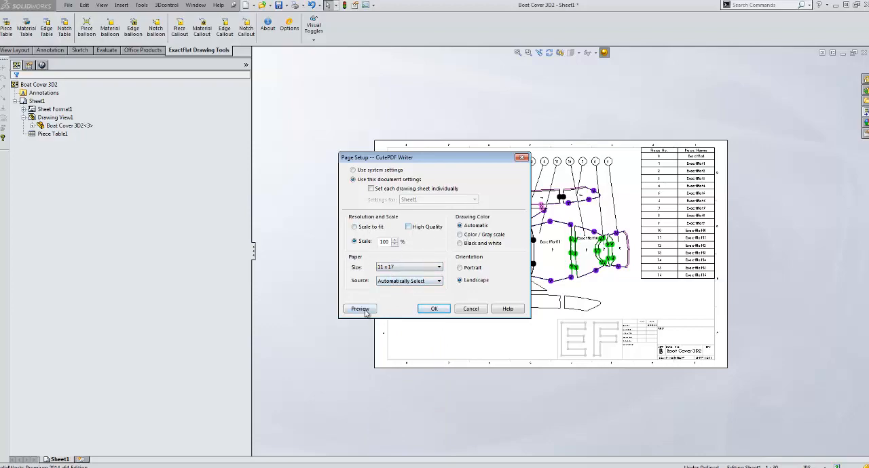
pyautogui.click(360, 309)
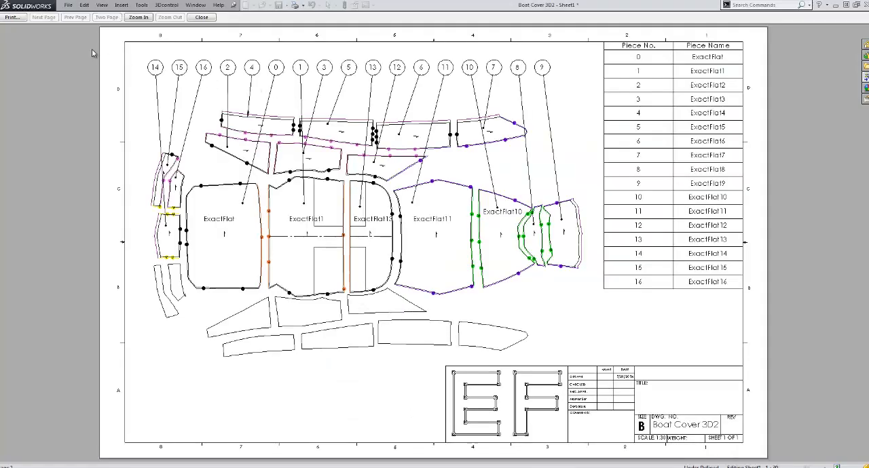
pyautogui.click(14, 16)
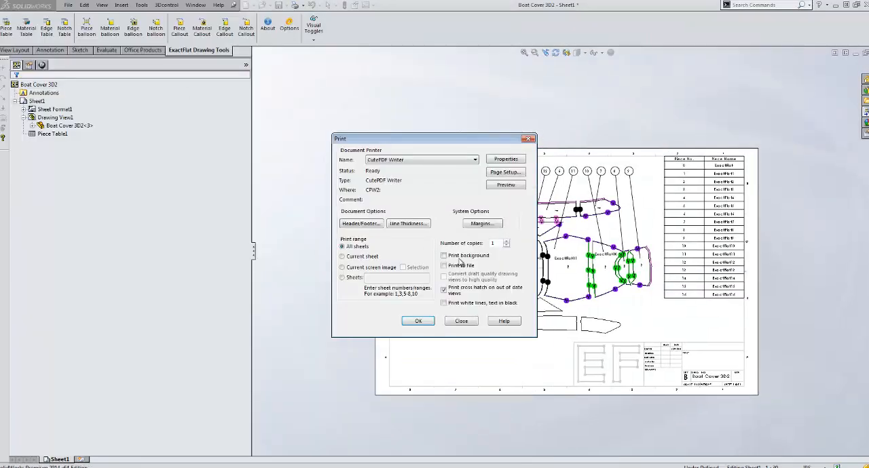